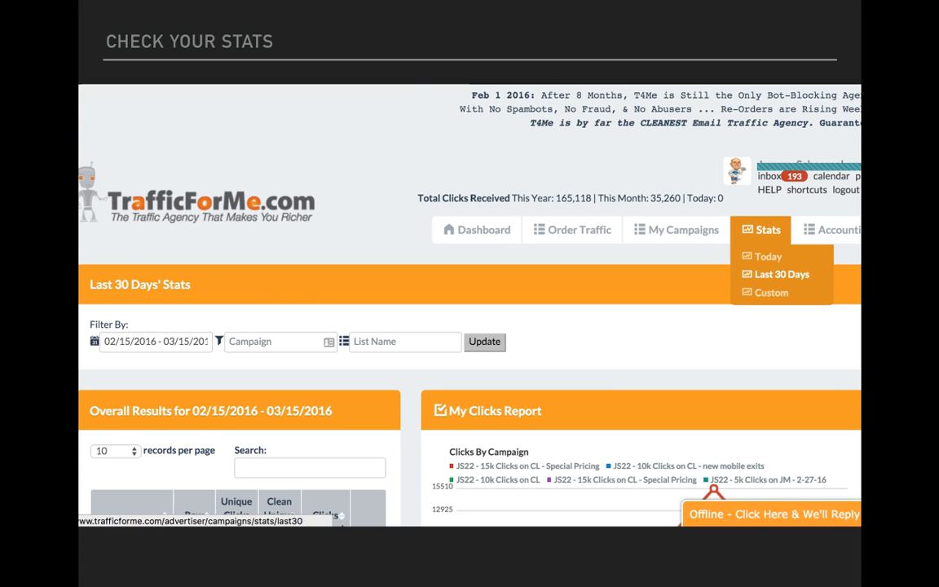
Step: Scroll down the Last 30 Days stats page to the per-campaign clicks table and chart
scroll("down", 3)
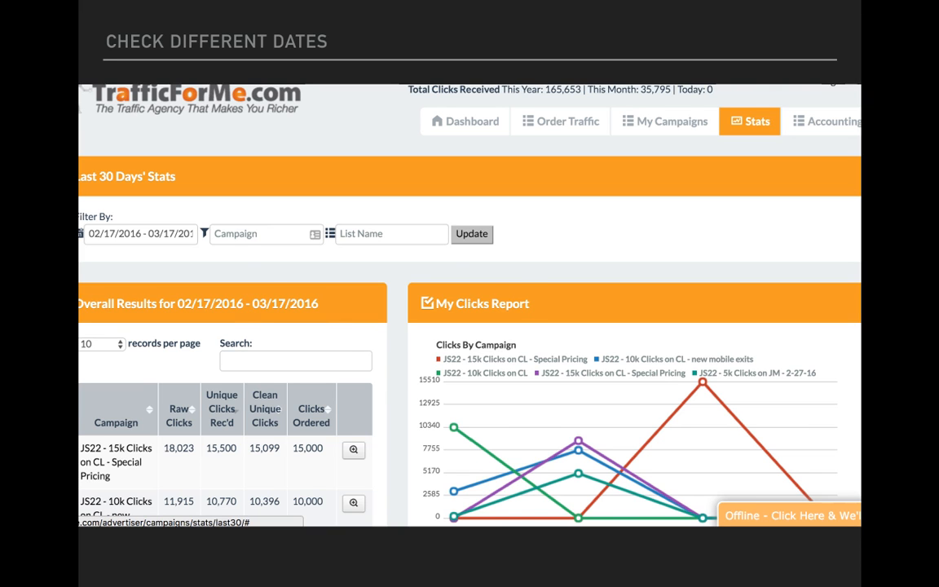
Step: Open the From/To calendar picker from the date range field under Filter By
left_click(138, 234)
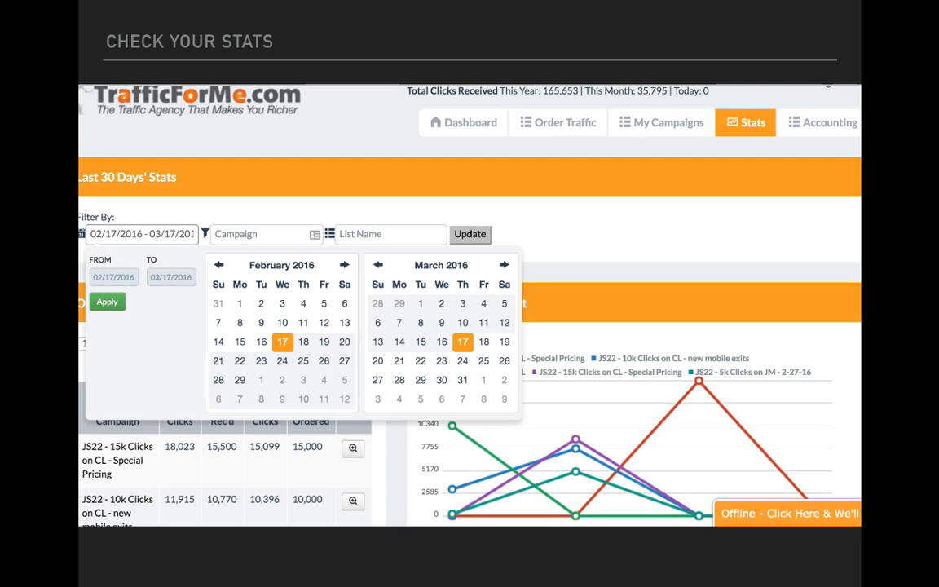